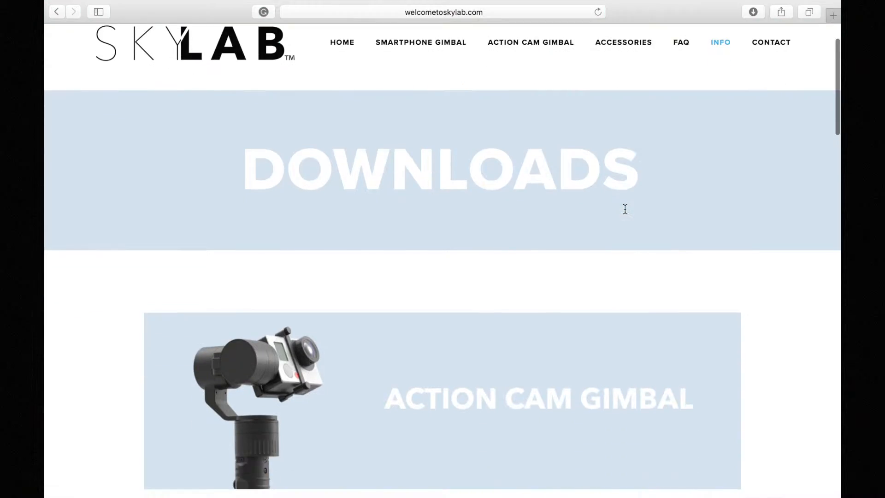
- Download the Mac OS Phone Gimbal firmware from the SkyLab Downloads page
{"action": "scroll", "scroll_direction": "down", "scroll_amount": 3}
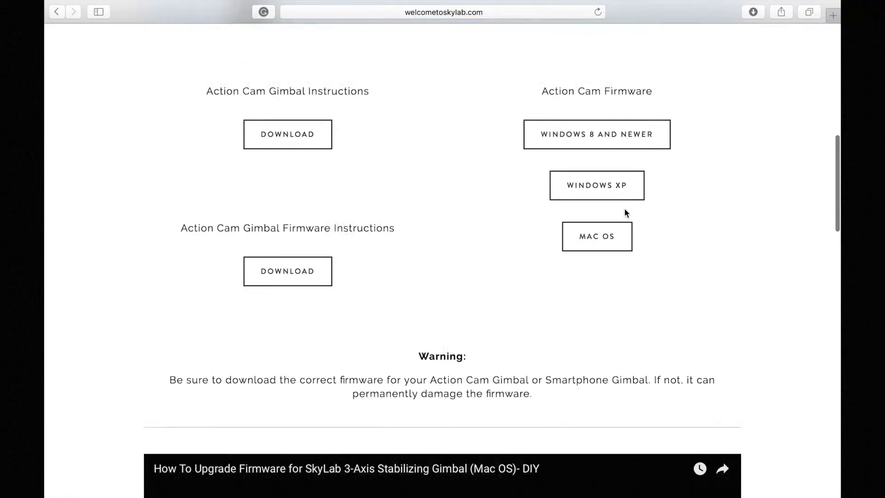
{"action": "scroll", "scroll_direction": "down", "scroll_amount": 3}
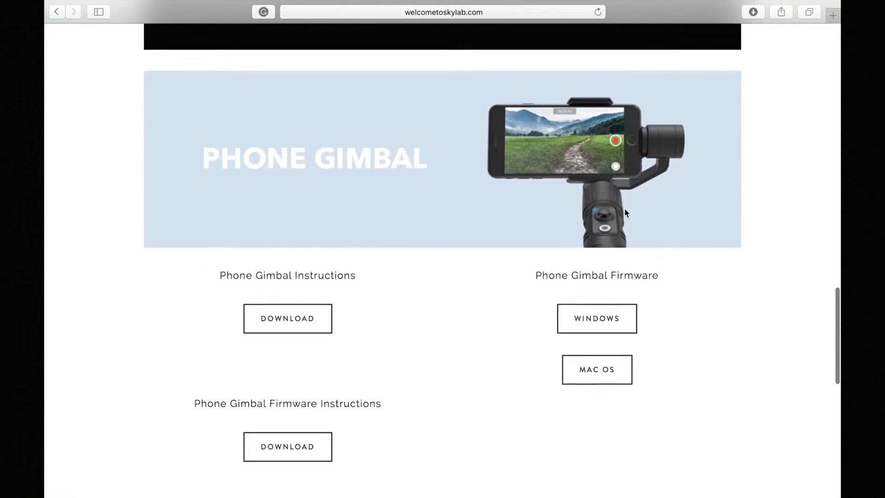
{"action": "scroll", "scroll_direction": "down", "scroll_amount": 3}
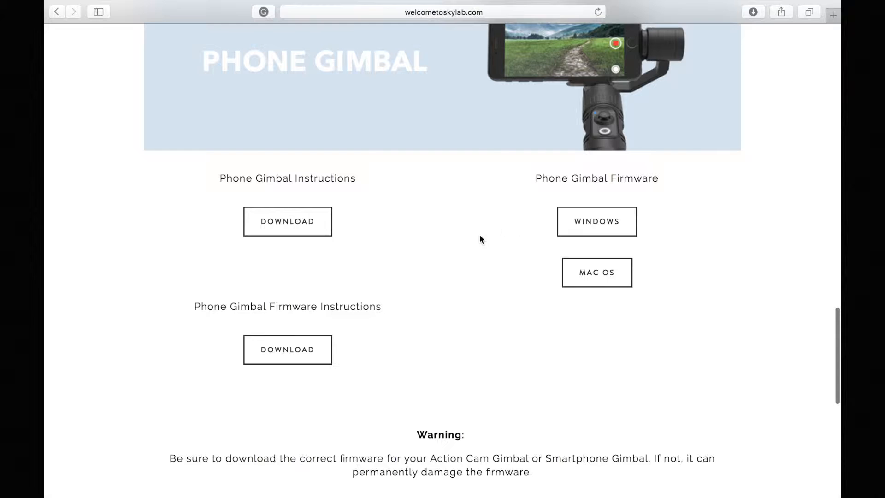
{"action": "left_click", "coordinate": [596, 271]}
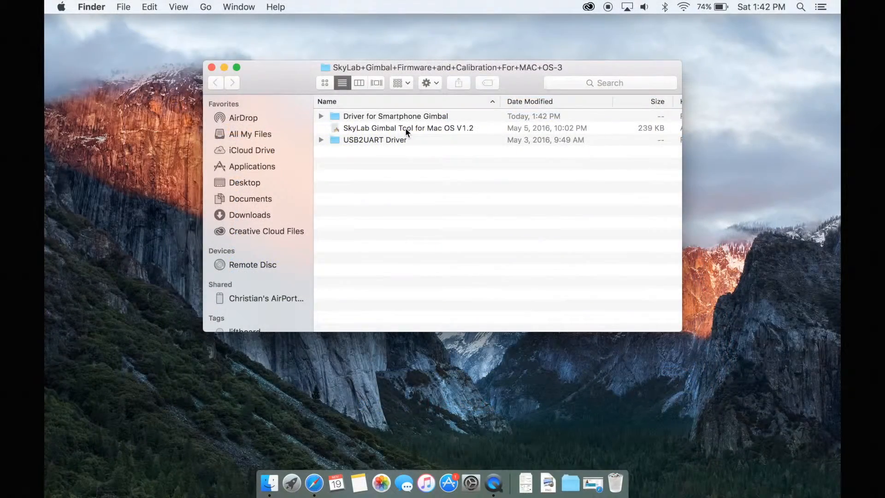
- Launch SkyLab Gimbal Tool for Mac OS V1.2 from the downloaded firmware folder
{"action": "double_click", "coordinate": [407, 127]}
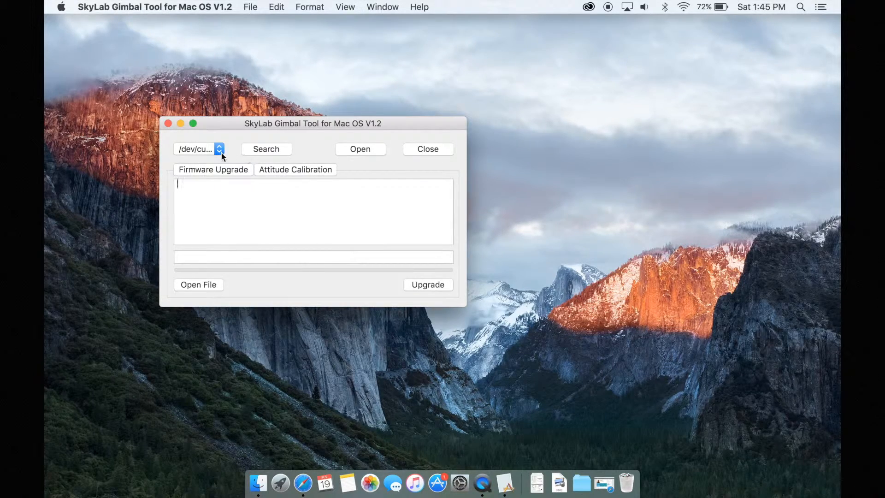
- Open the gimbal's /dev/cu serial port and load the MobilePhone .vast firmware file
{"action": "left_click", "coordinate": [359, 148]}
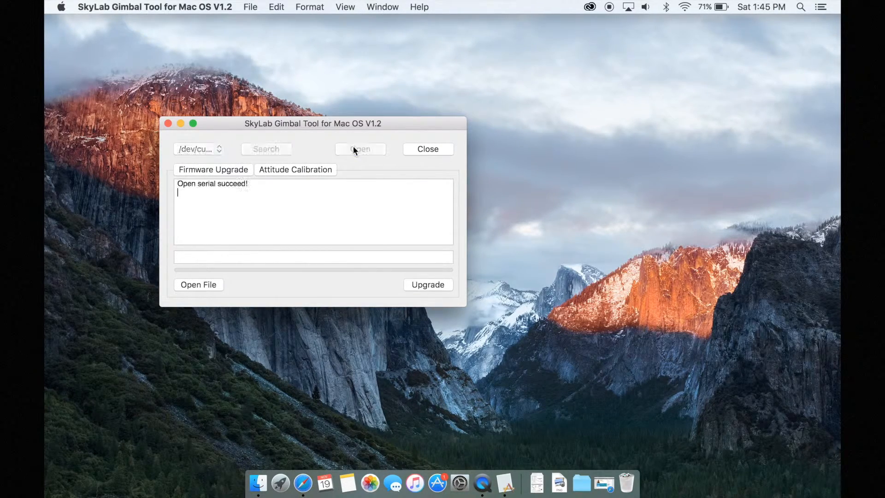
{"action": "left_click", "coordinate": [198, 284]}
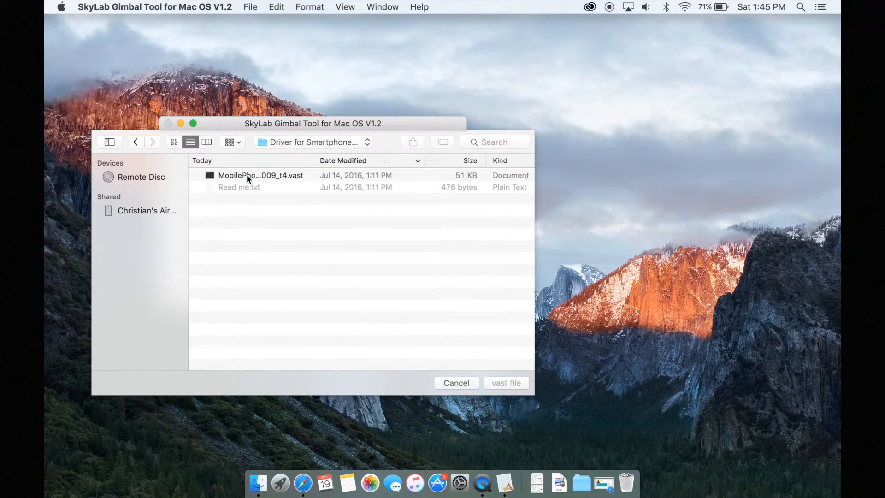
{"action": "left_click", "coordinate": [260, 175]}
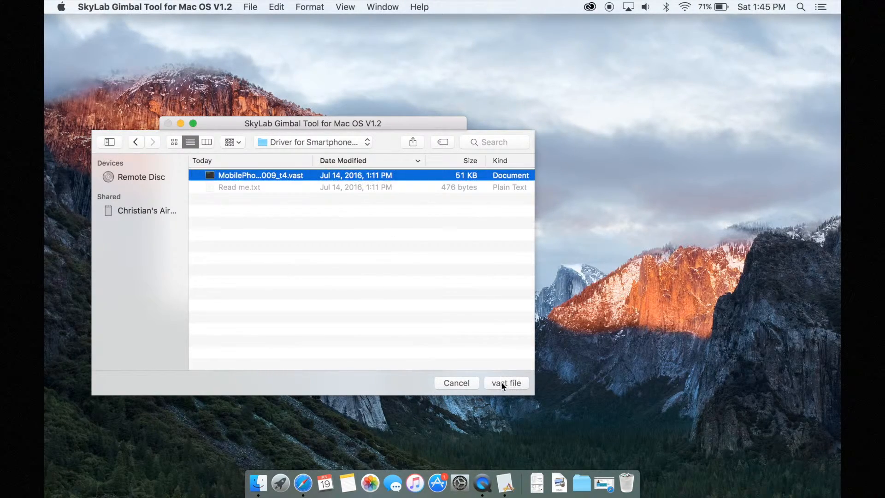
{"action": "left_click", "coordinate": [505, 383]}
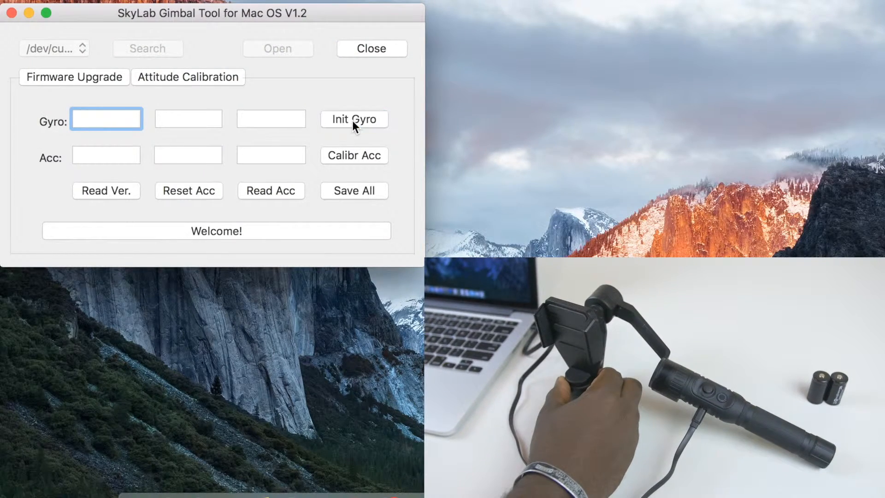
- Run Init Gyro and Calibr Acc so both report success with readings filled in
{"action": "left_click", "coordinate": [354, 119]}
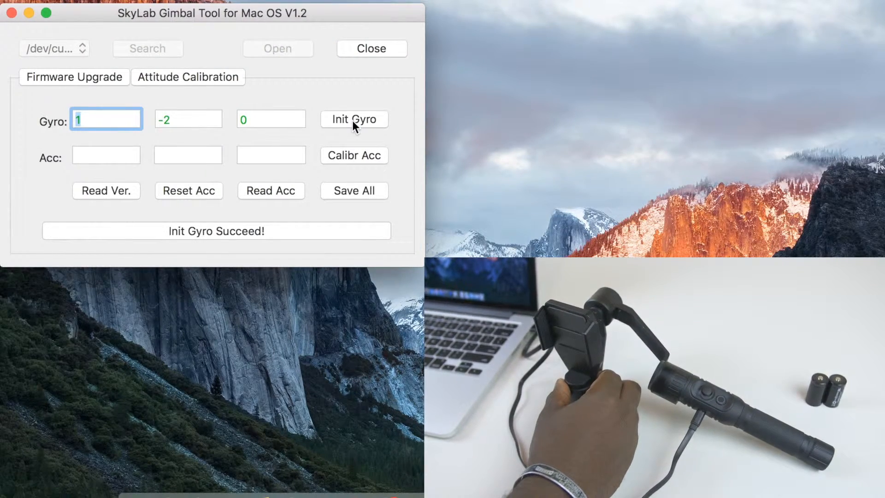
{"action": "left_click", "coordinate": [353, 155]}
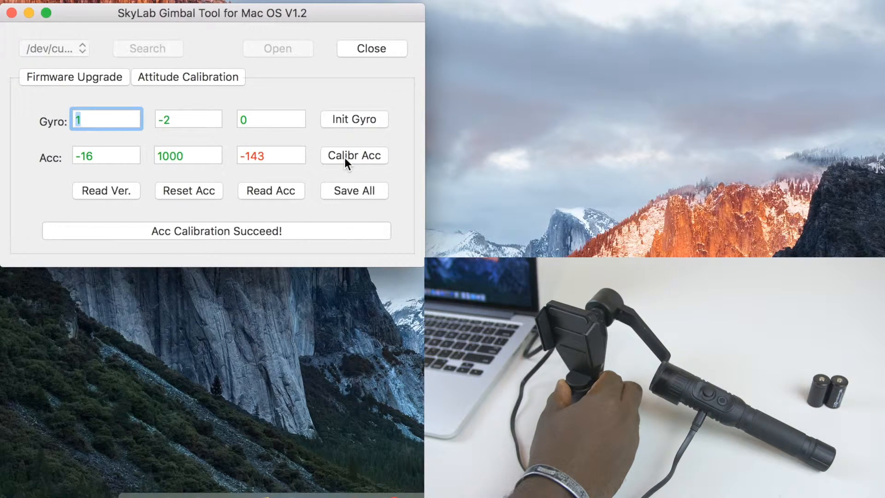